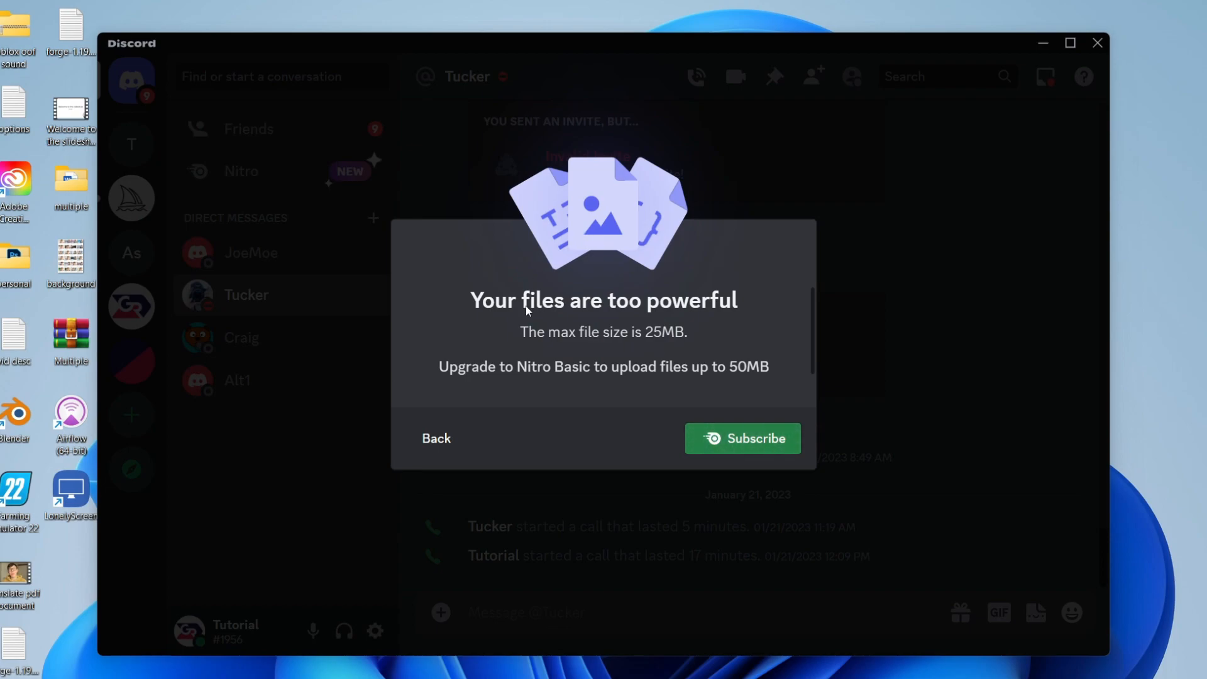
{"action": "mouse_move", "coordinate": [535, 375]}
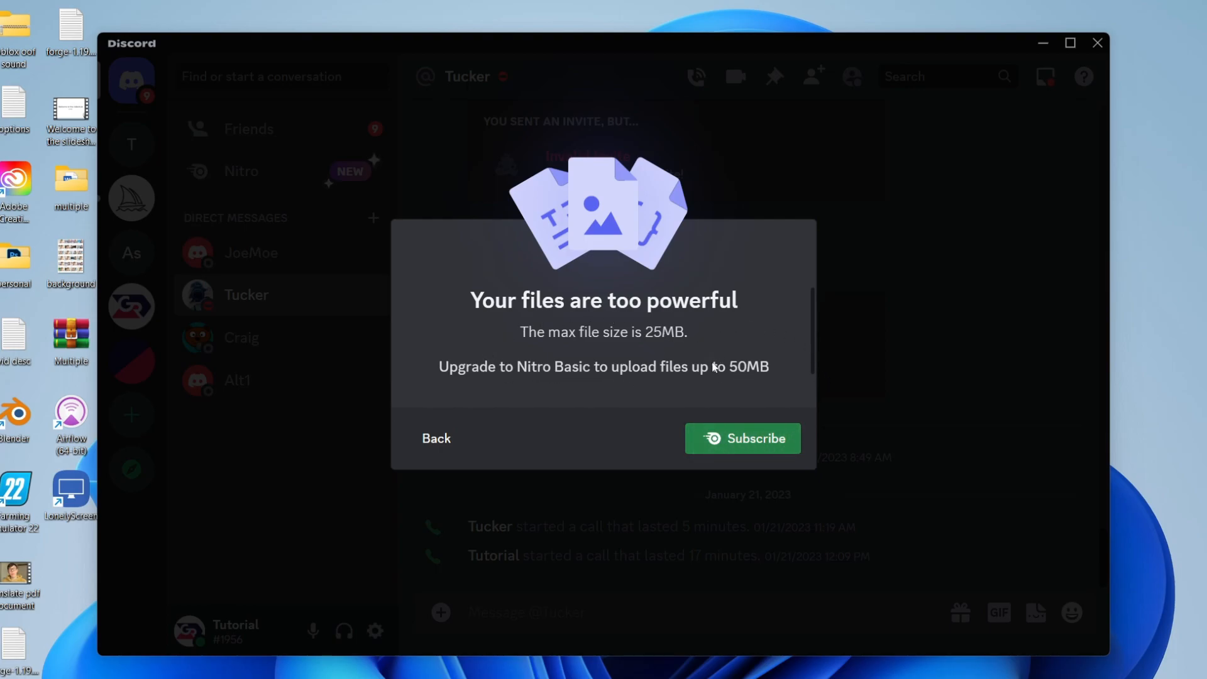
Close the 'Your files are too powerful' 25MB limit warning with Back
{"action": "left_click", "coordinate": [435, 437]}
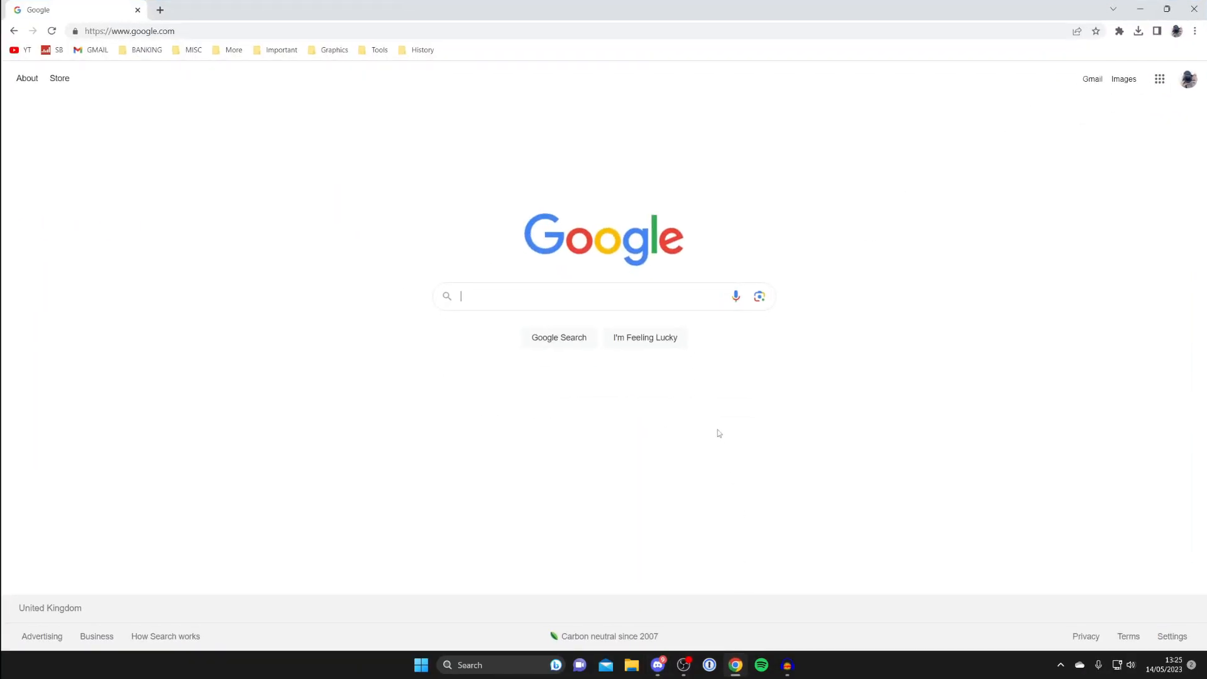
{"action": "mouse_move", "coordinate": [700, 407]}
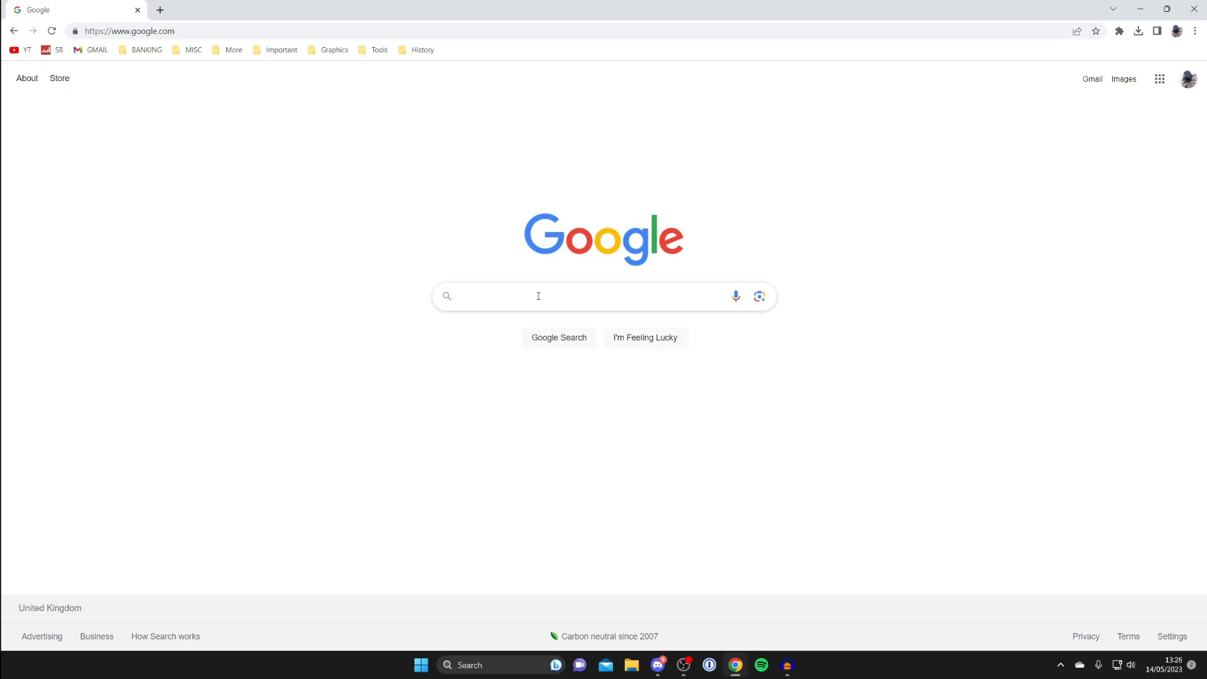
Search Google for 'imgur' and go to the Imgur website from the results
{"action": "left_click", "coordinate": [538, 295]}
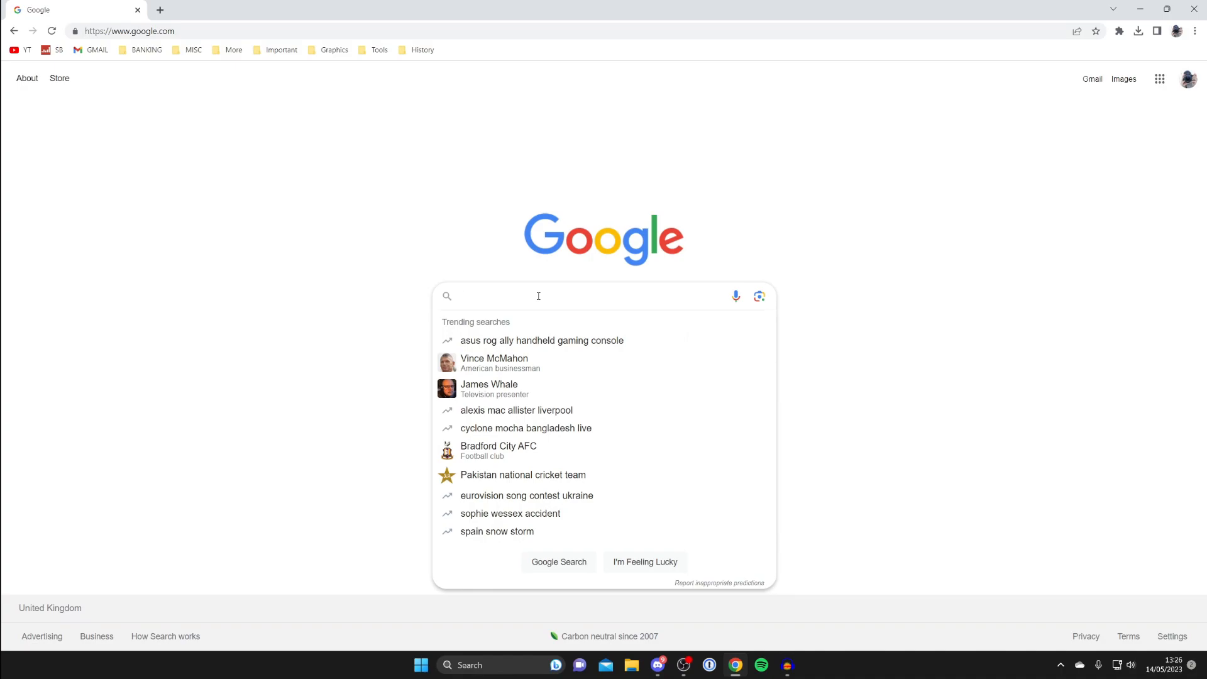
{"action": "left_click", "coordinate": [538, 296]}
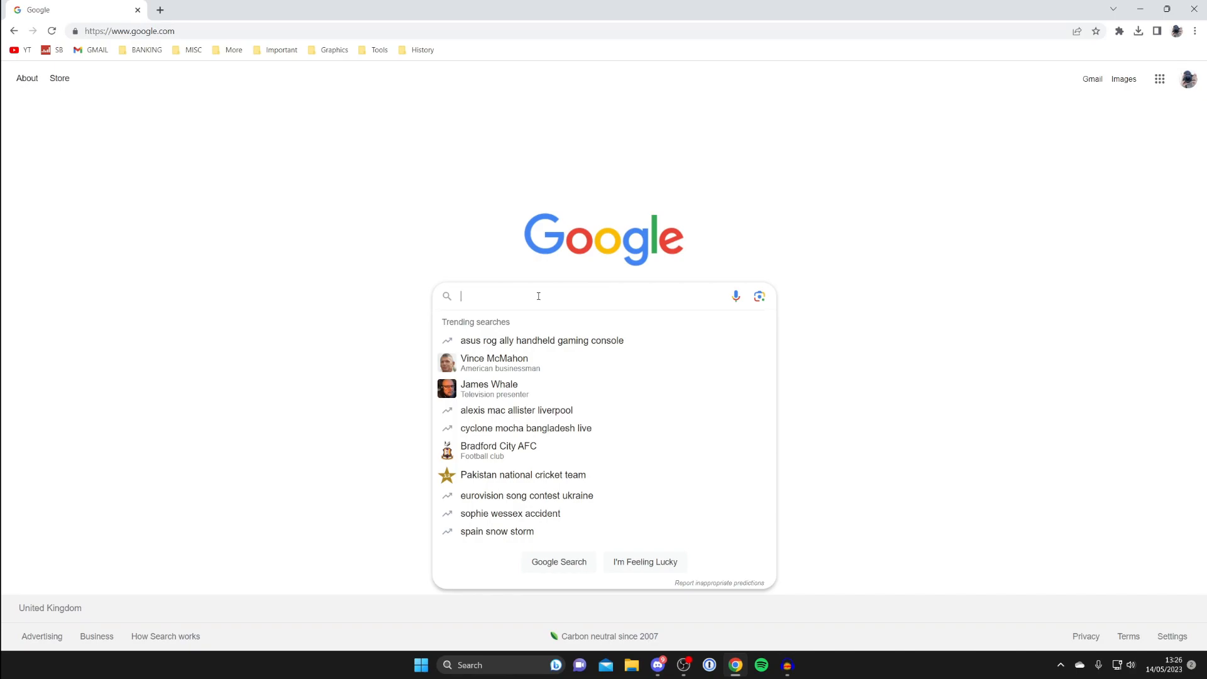
{"action": "type", "text": "imgur"}
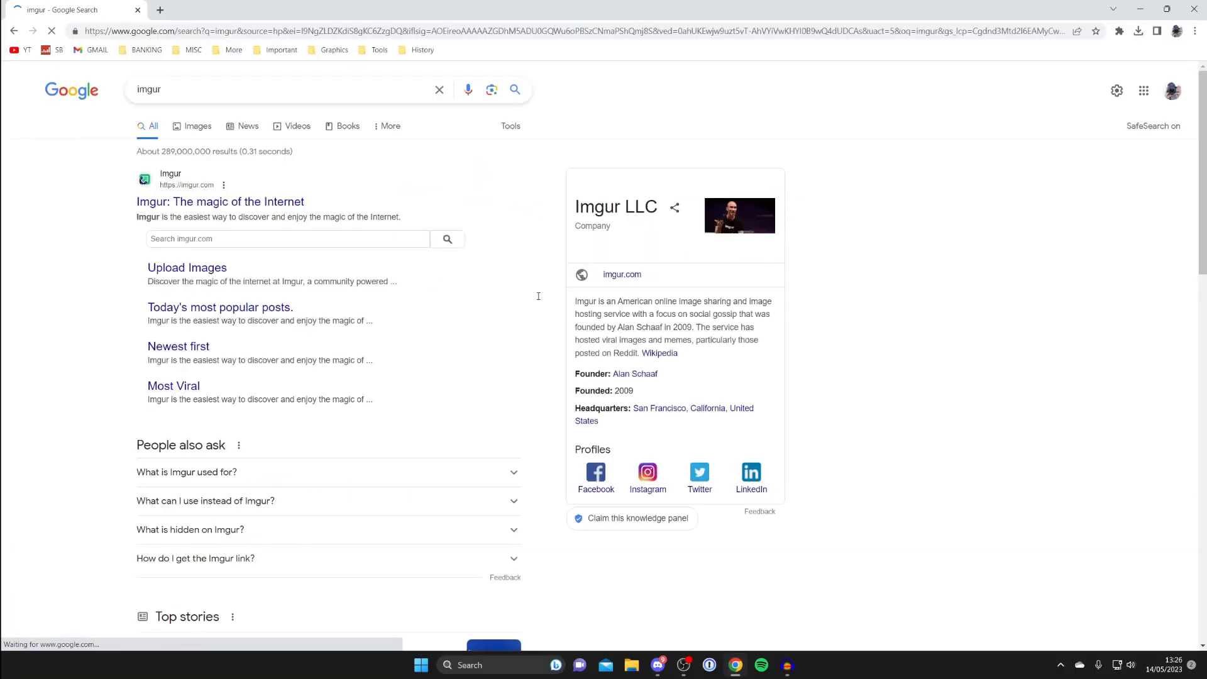
{"action": "left_click", "coordinate": [220, 201]}
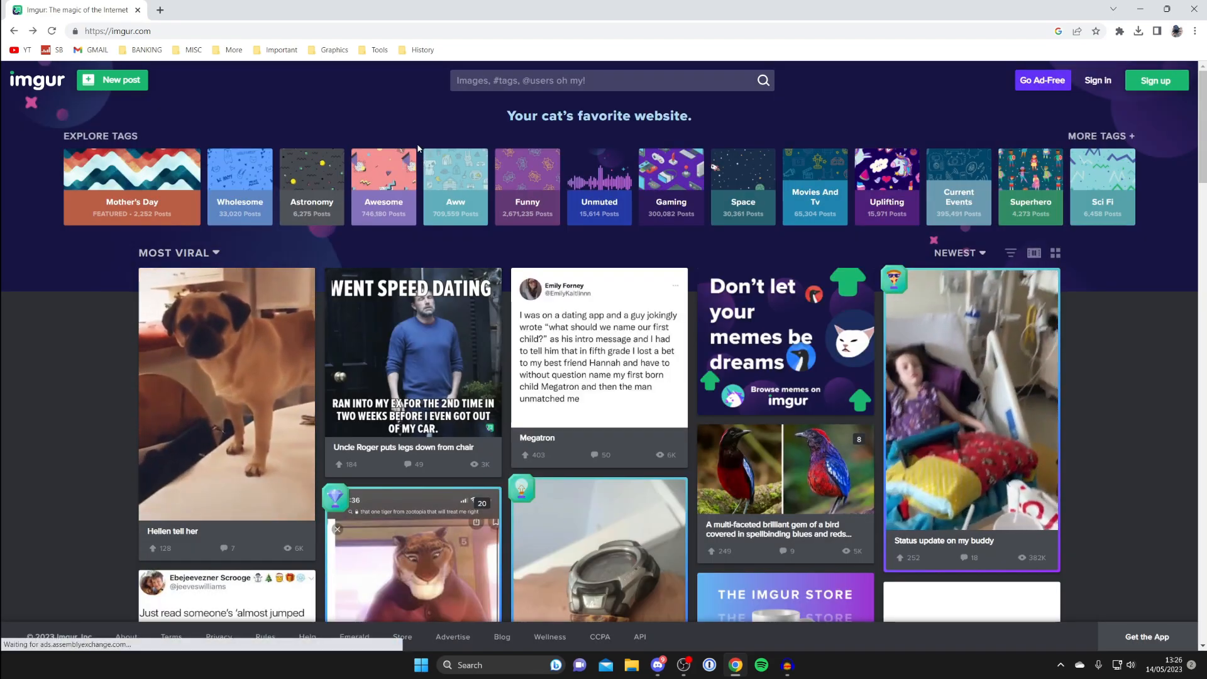
Upload the video as a new Imgur post, choosing 'No, remove the audio'
{"action": "left_click", "coordinate": [112, 80]}
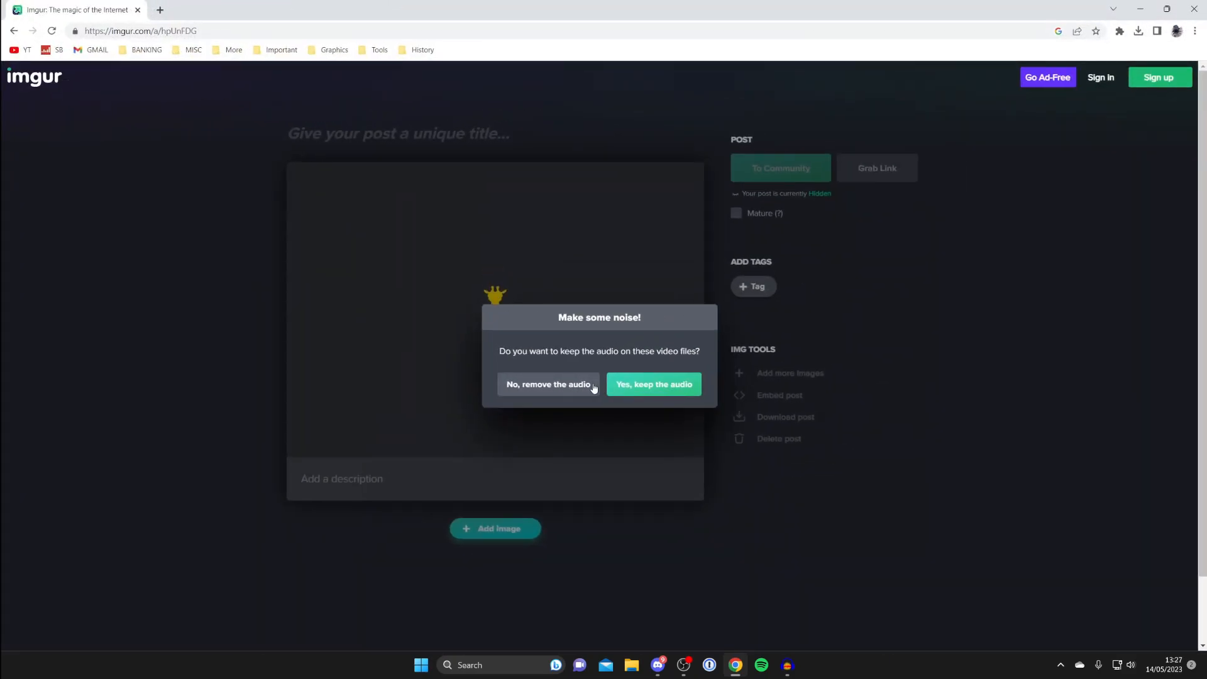
{"action": "left_click", "coordinate": [548, 384]}
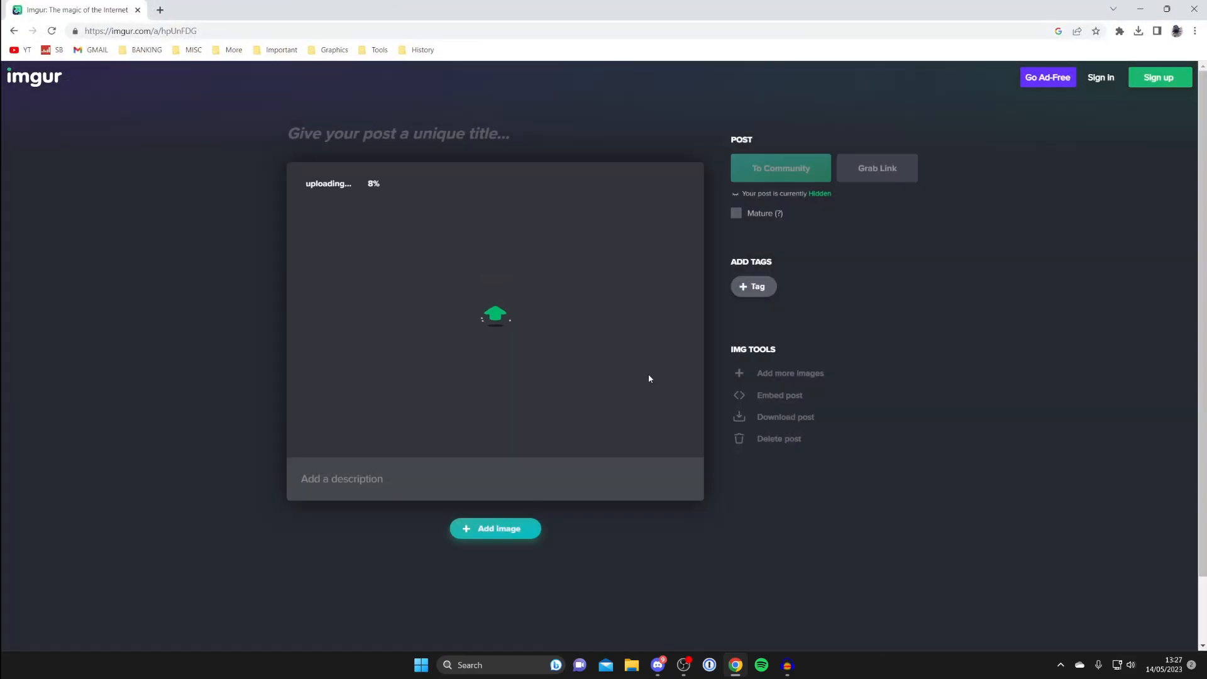
{"action": "mouse_move", "coordinate": [550, 228]}
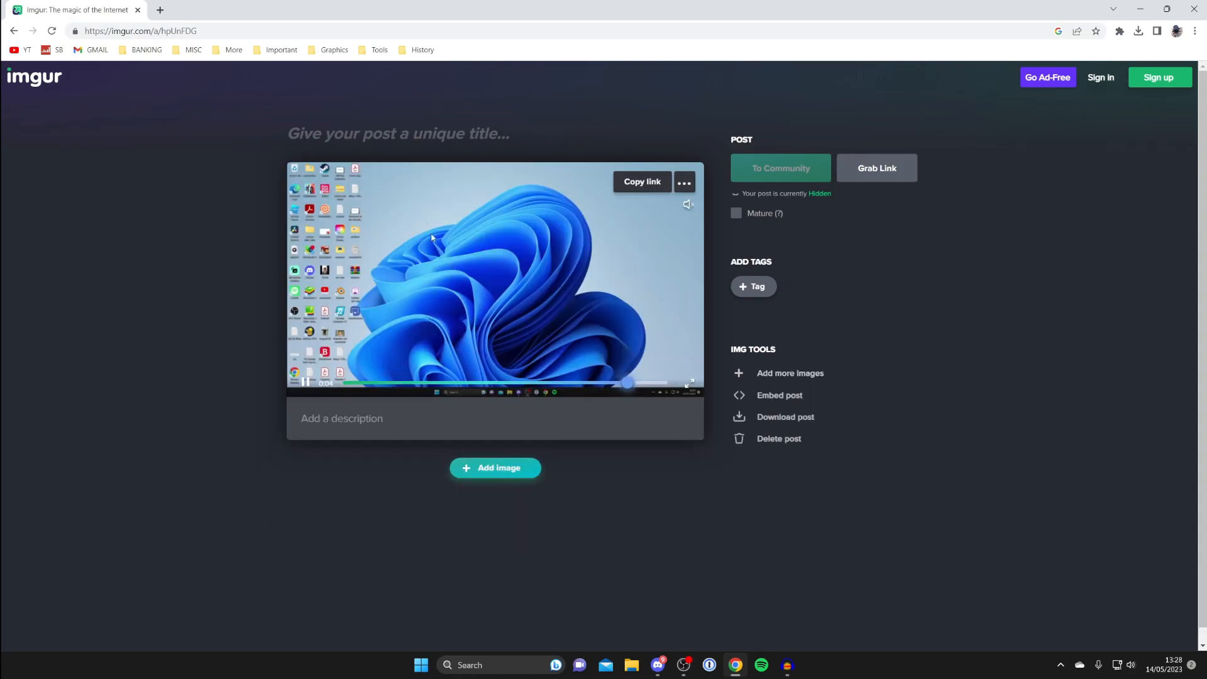
Select the new post's address in the address bar and bring up the copy menu
{"action": "left_click", "coordinate": [138, 30]}
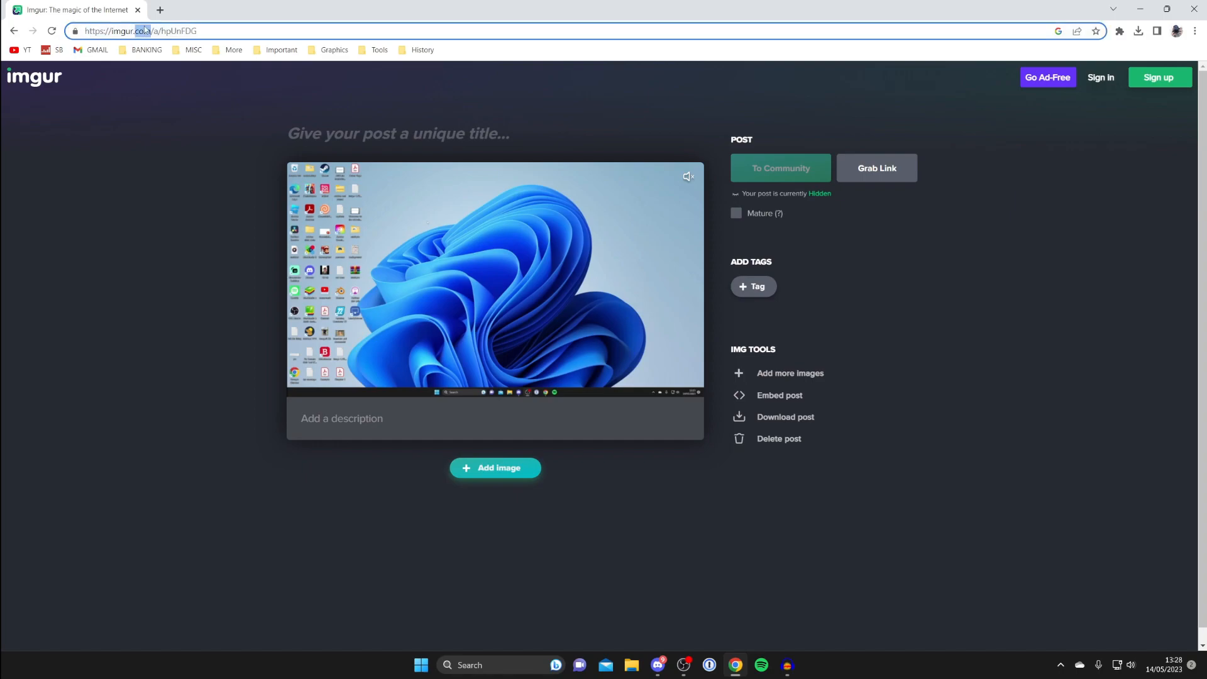
{"action": "right_click", "coordinate": [139, 30]}
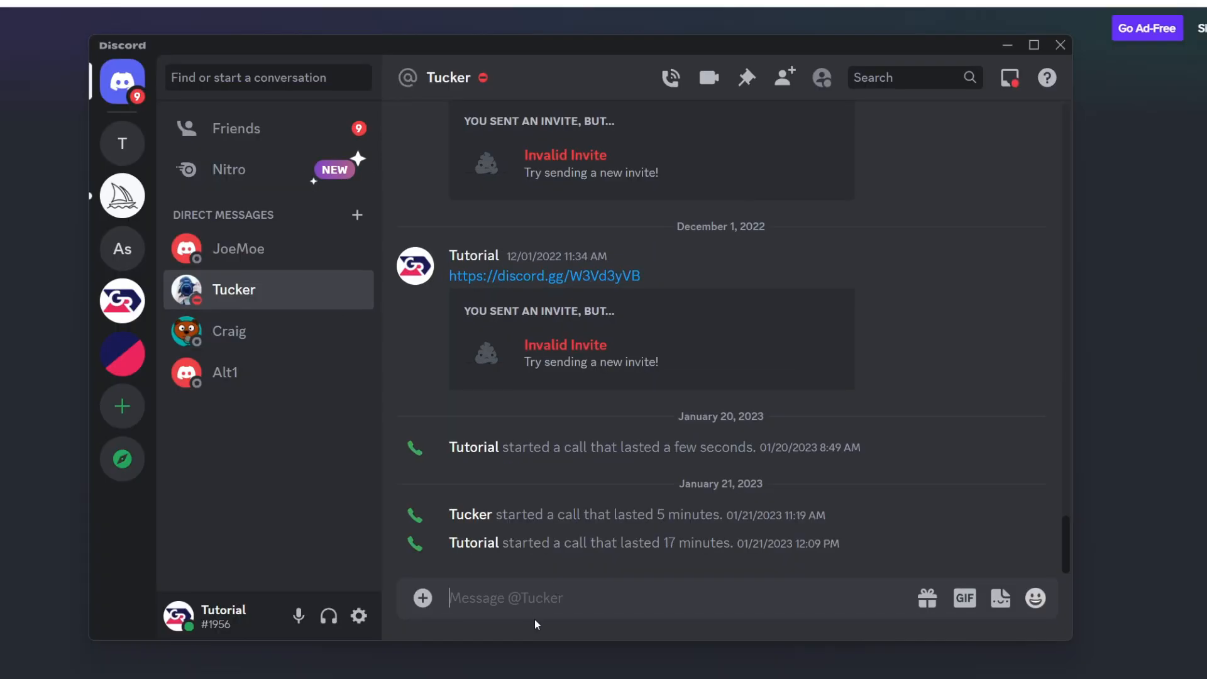
{"action": "mouse_move", "coordinate": [565, 578]}
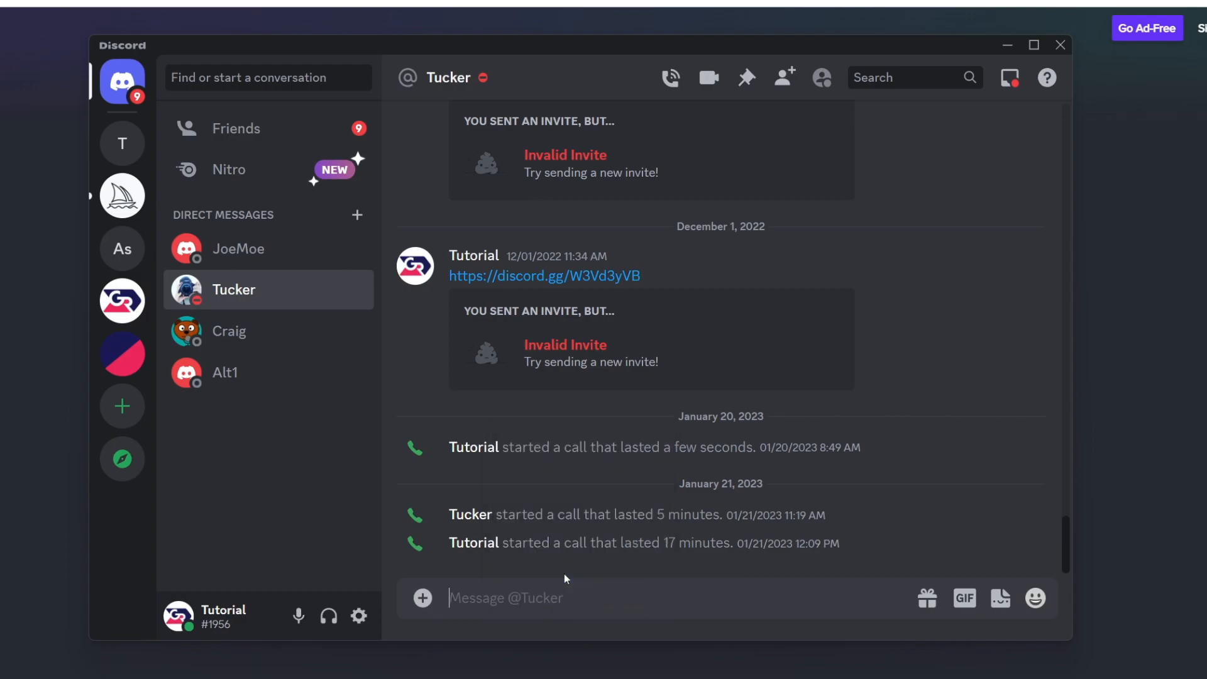